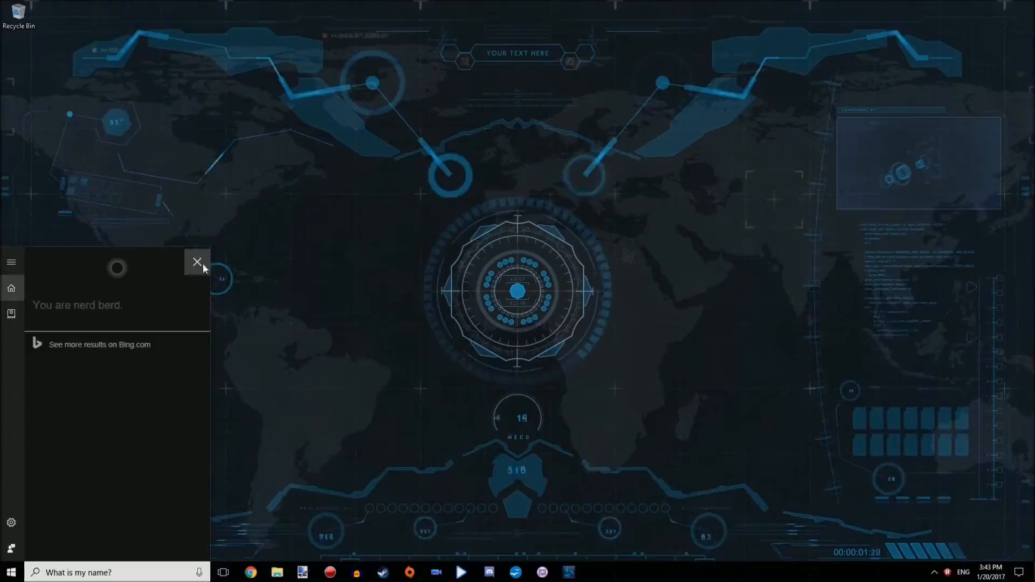
- Close Cortana's 'You are nerd berd' answer panel to reveal the world-map desktop
{"action": "left_click", "coordinate": [197, 262]}
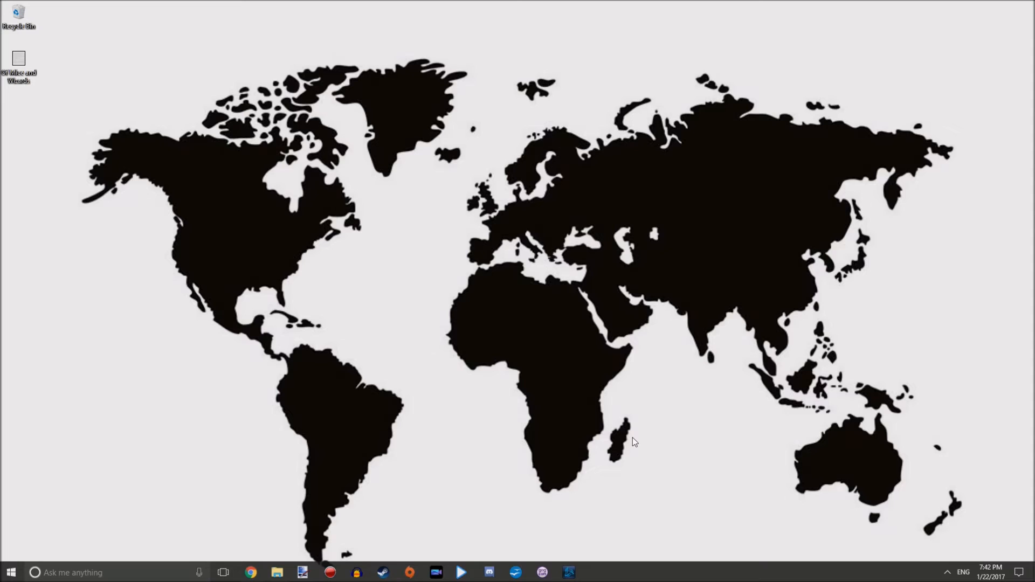
{"action": "mouse_move", "coordinate": [459, 509]}
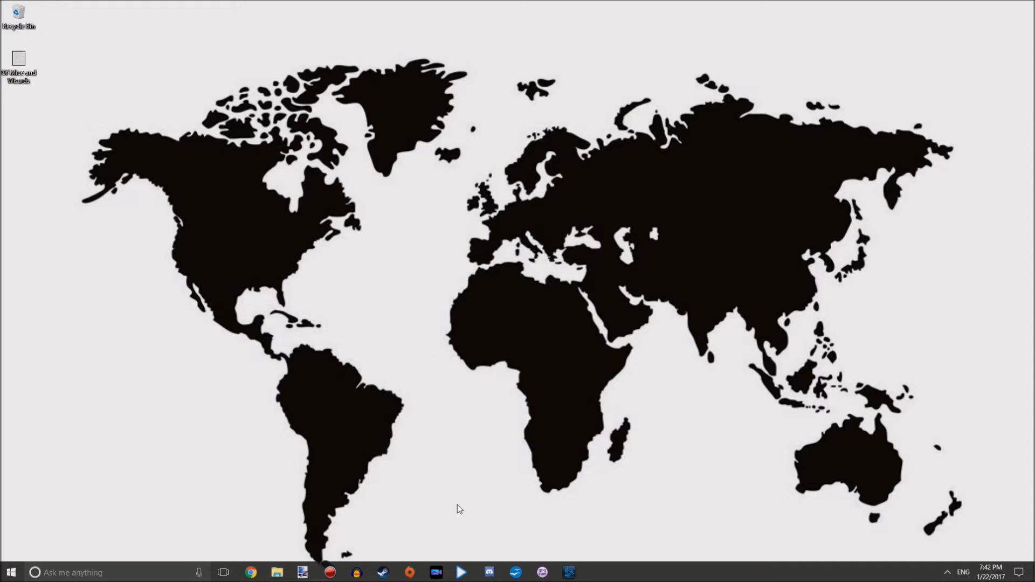
{"action": "mouse_move", "coordinate": [444, 522]}
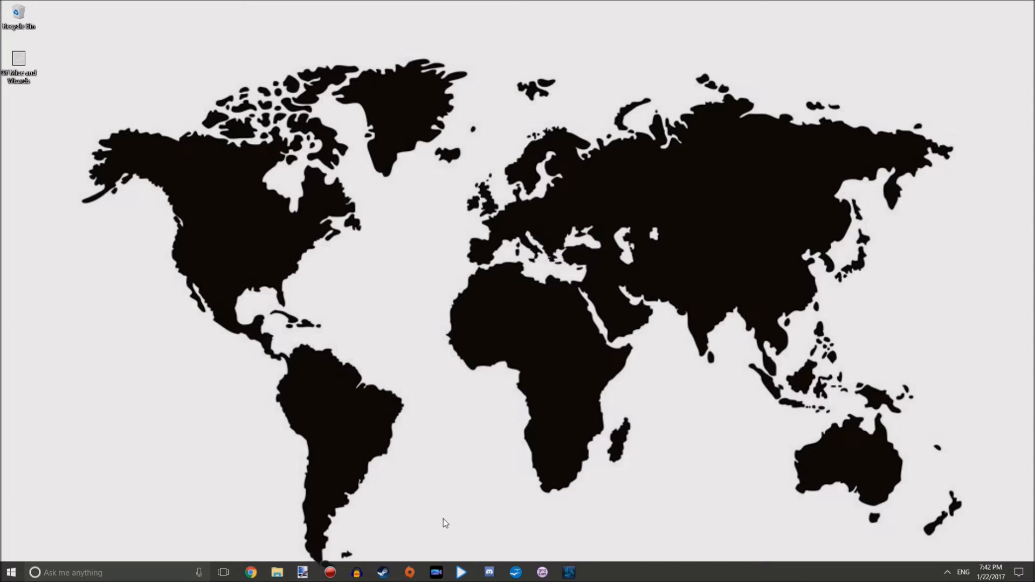
{"action": "mouse_move", "coordinate": [424, 457]}
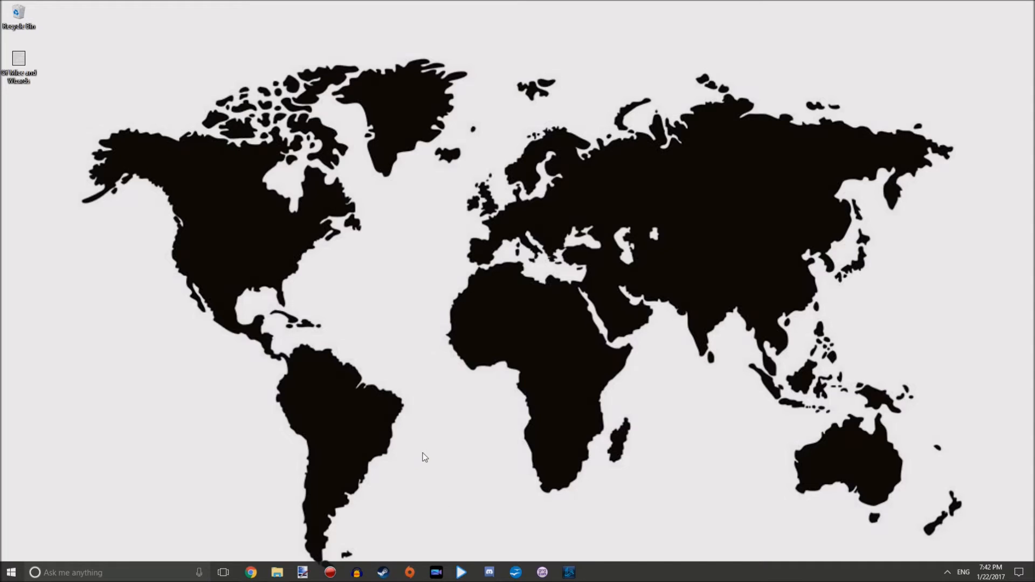
{"action": "mouse_move", "coordinate": [425, 436]}
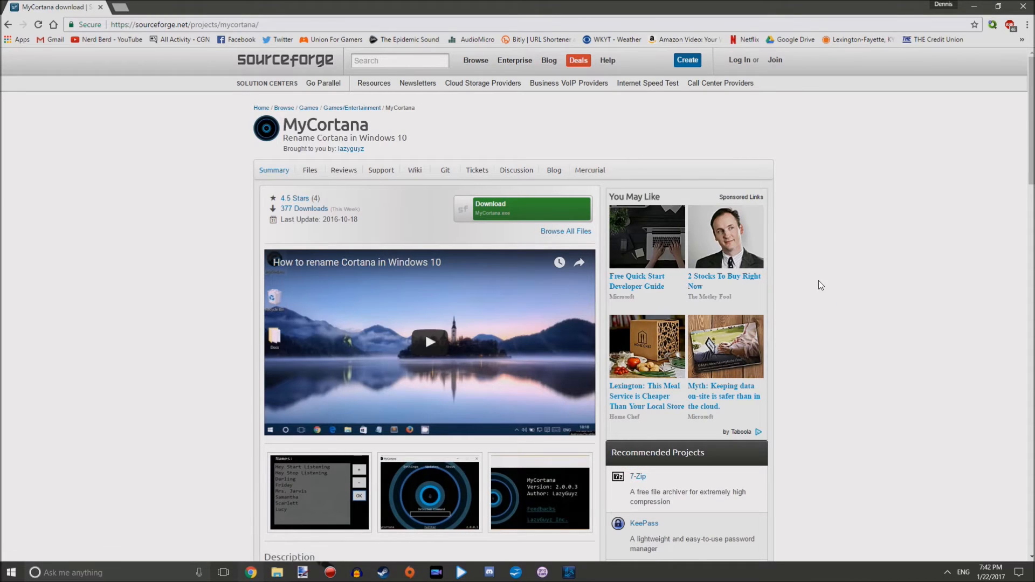
{"action": "mouse_move", "coordinate": [503, 216]}
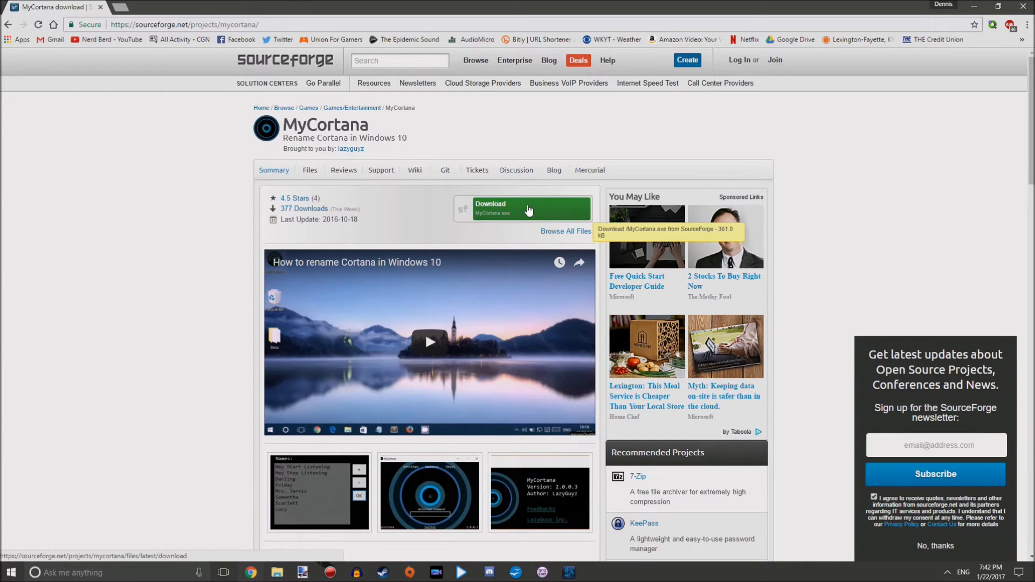
{"action": "scroll", "scroll_direction": "down", "scroll_amount": 3}
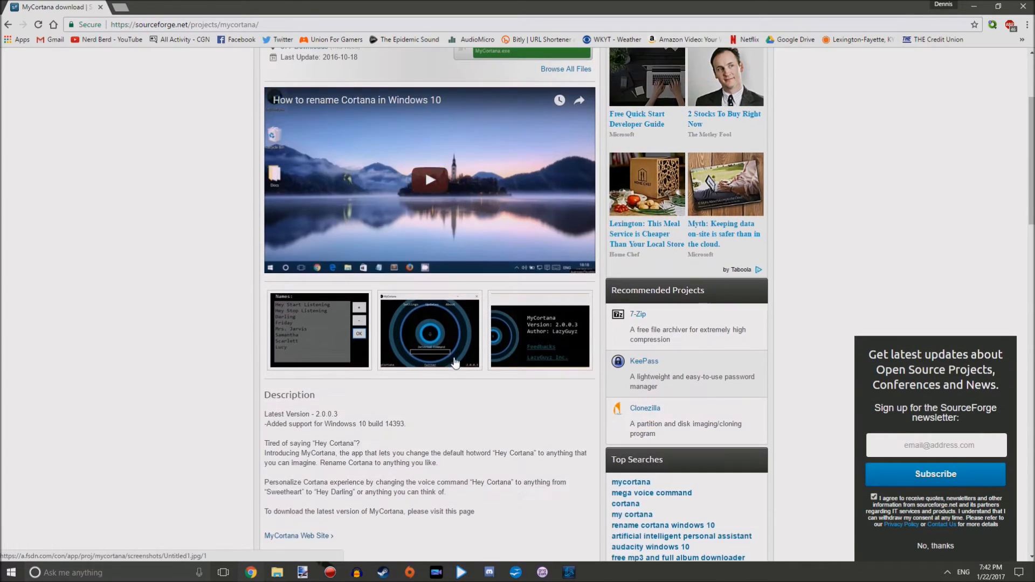
{"action": "scroll", "scroll_direction": "down", "scroll_amount": 3}
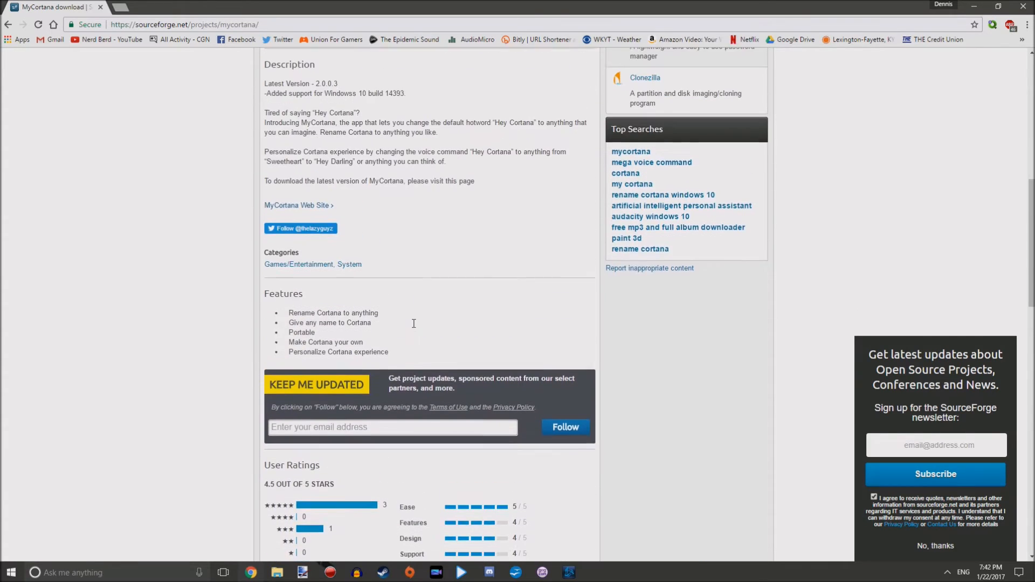
{"action": "scroll", "scroll_direction": "down", "scroll_amount": 3}
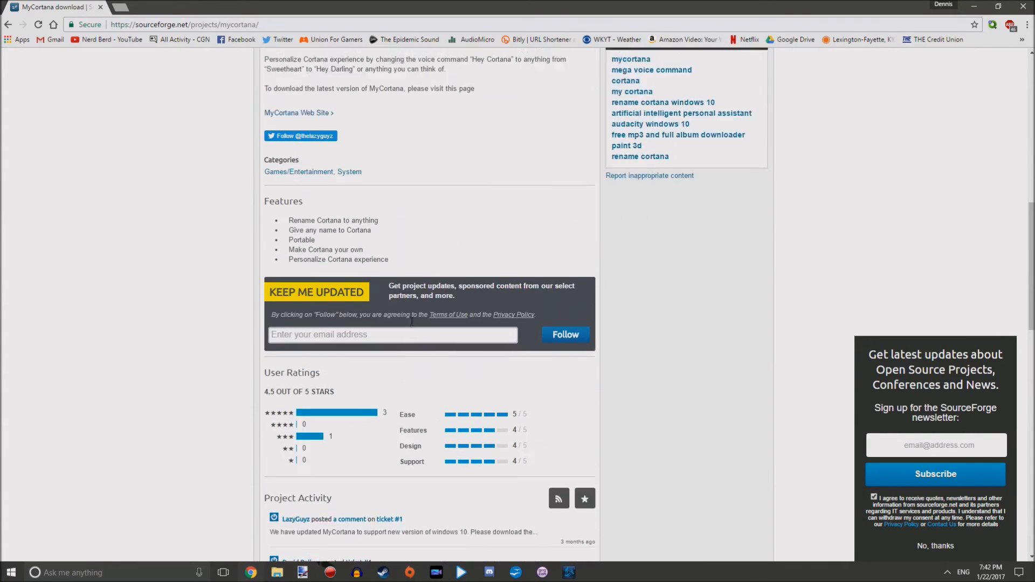
{"action": "scroll", "scroll_direction": "up", "scroll_amount": 3}
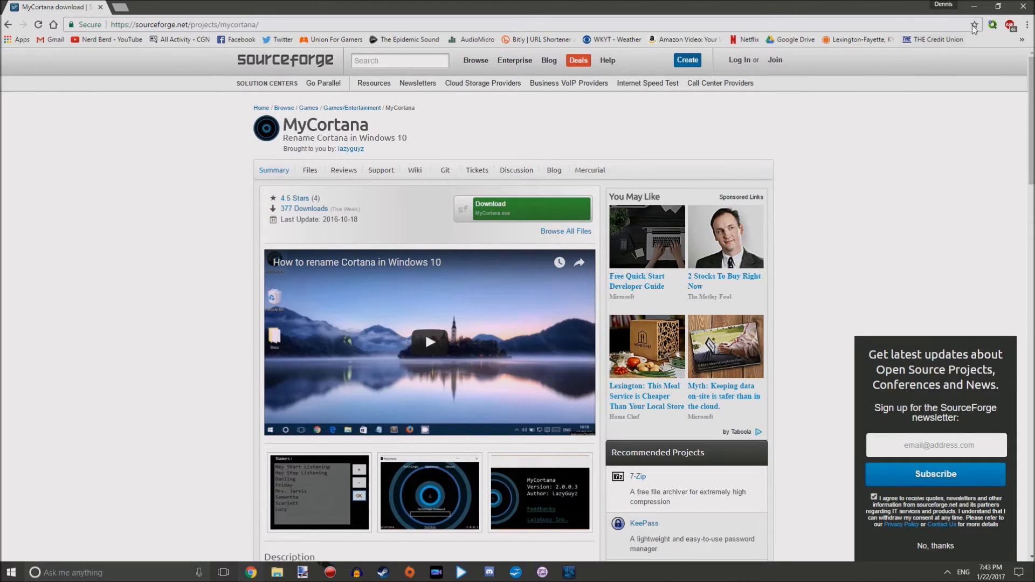
{"action": "mouse_move", "coordinate": [975, 7]}
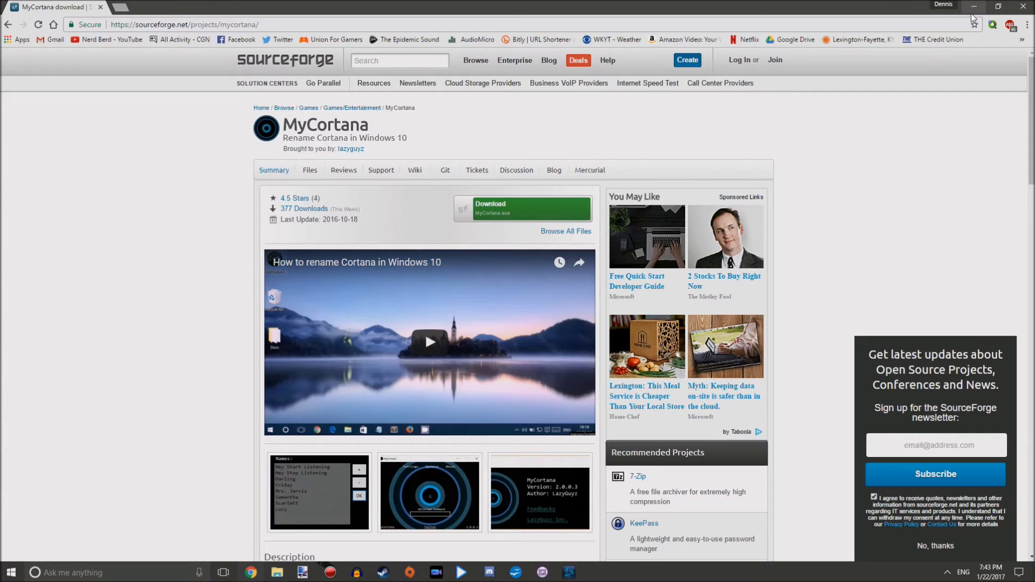
{"action": "mouse_move", "coordinate": [974, 9]}
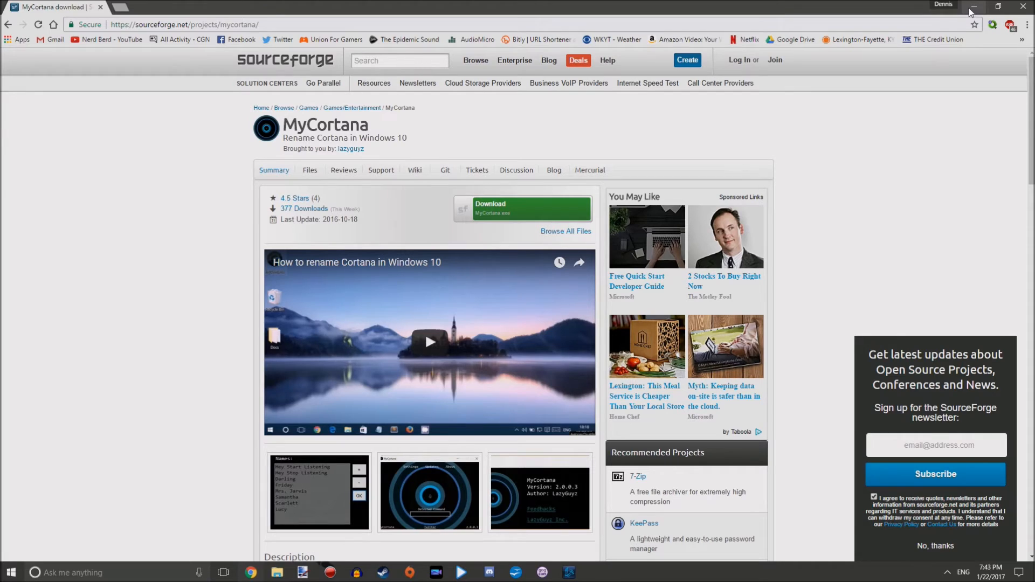
{"action": "mouse_move", "coordinate": [973, 8]}
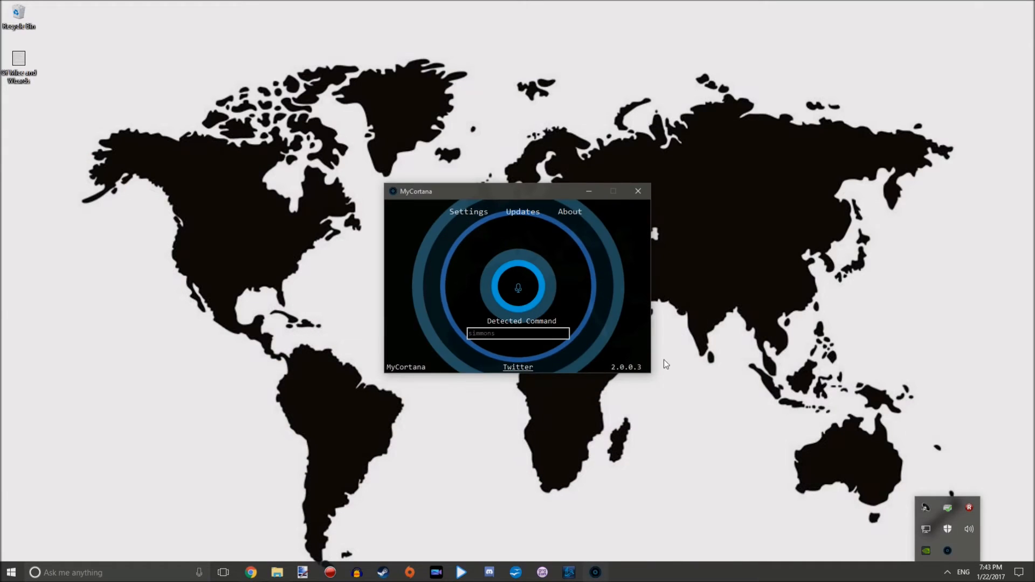
{"action": "mouse_move", "coordinate": [574, 298]}
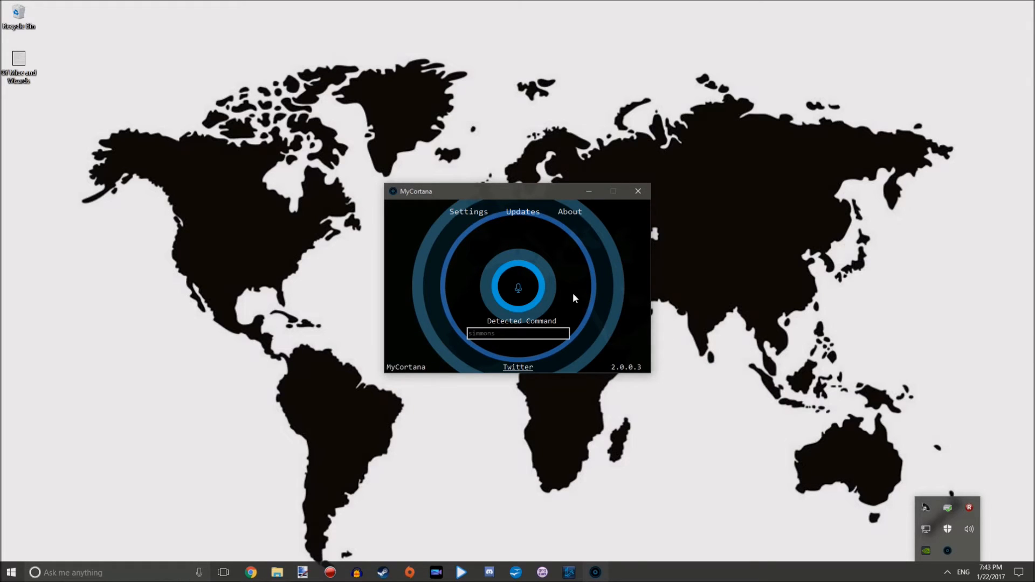
{"action": "mouse_move", "coordinate": [454, 282]}
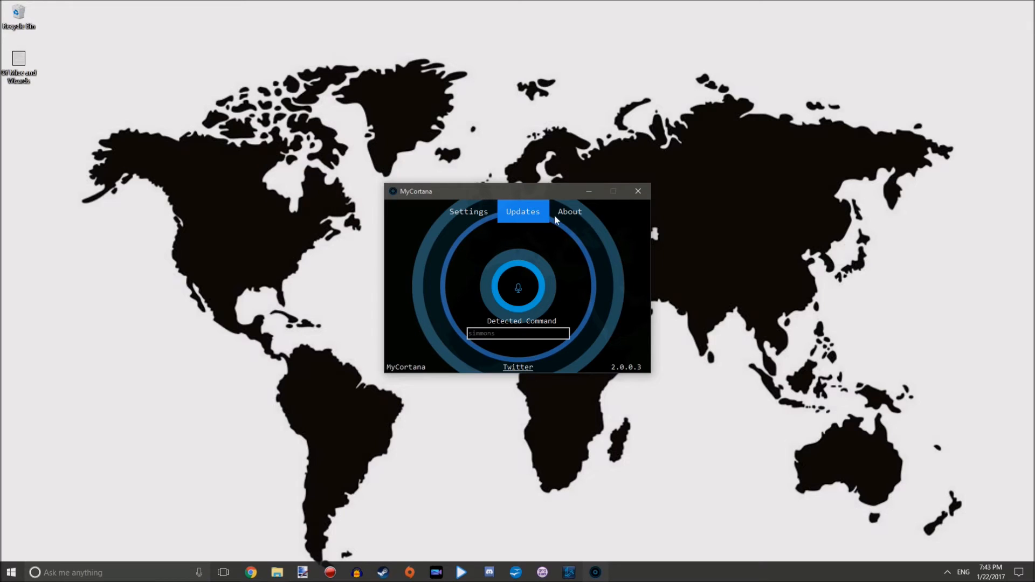
{"action": "mouse_move", "coordinate": [486, 238]}
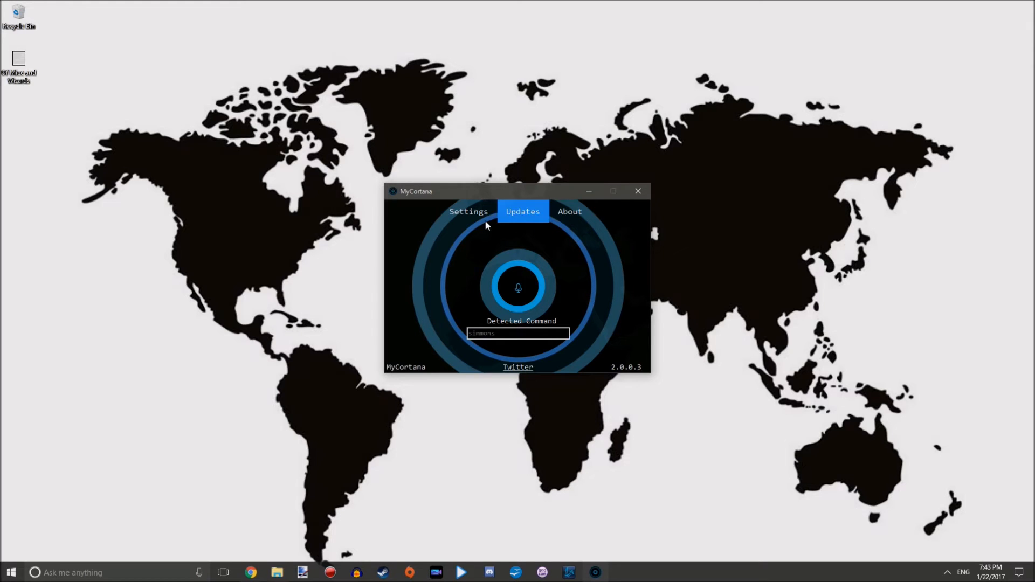
- Add 'gir' as a new activation name in MyCortana settings, keeping Run at Startup checked
{"action": "left_click", "coordinate": [468, 211]}
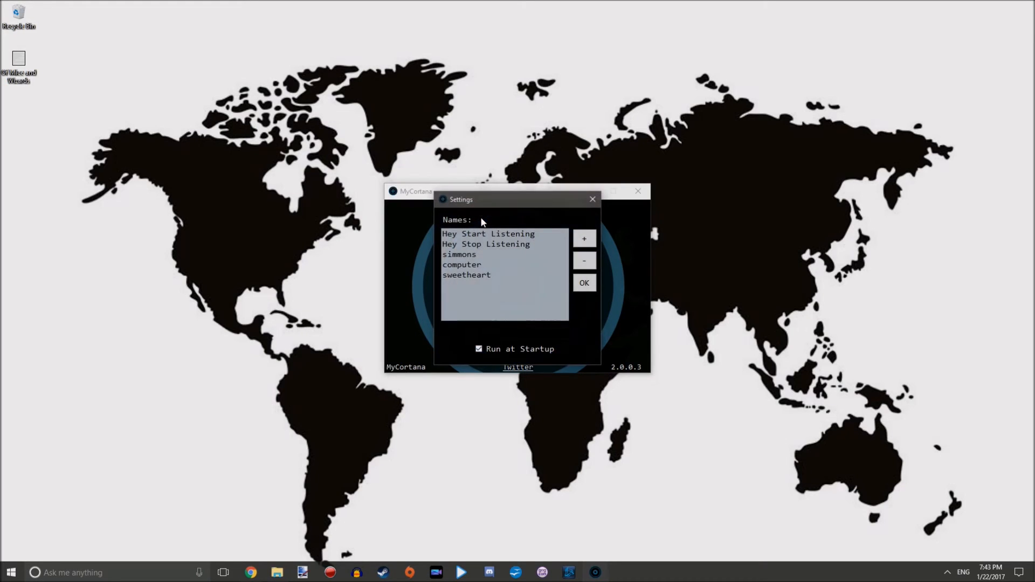
{"action": "mouse_move", "coordinate": [536, 276]}
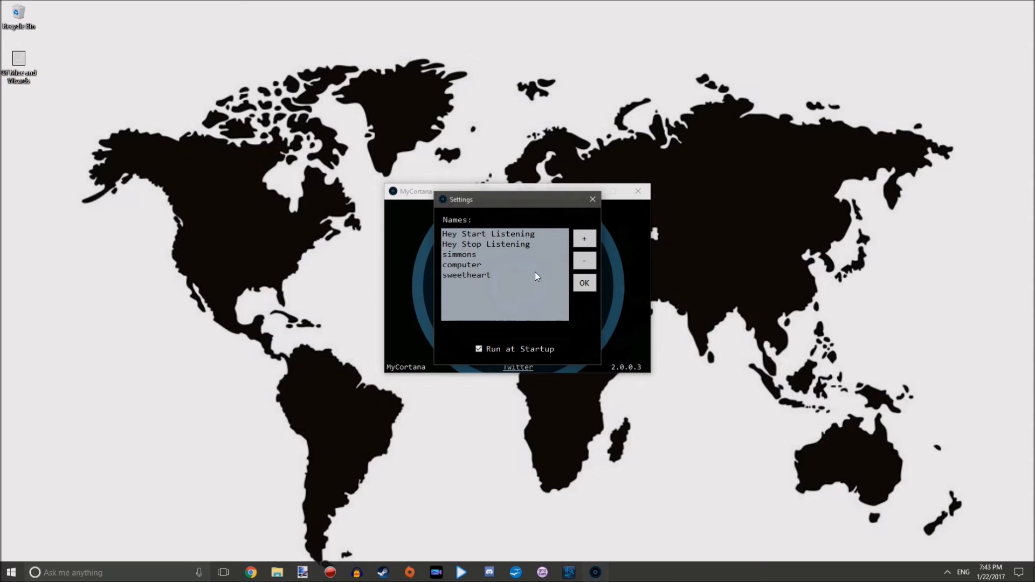
{"action": "left_click", "coordinate": [585, 238]}
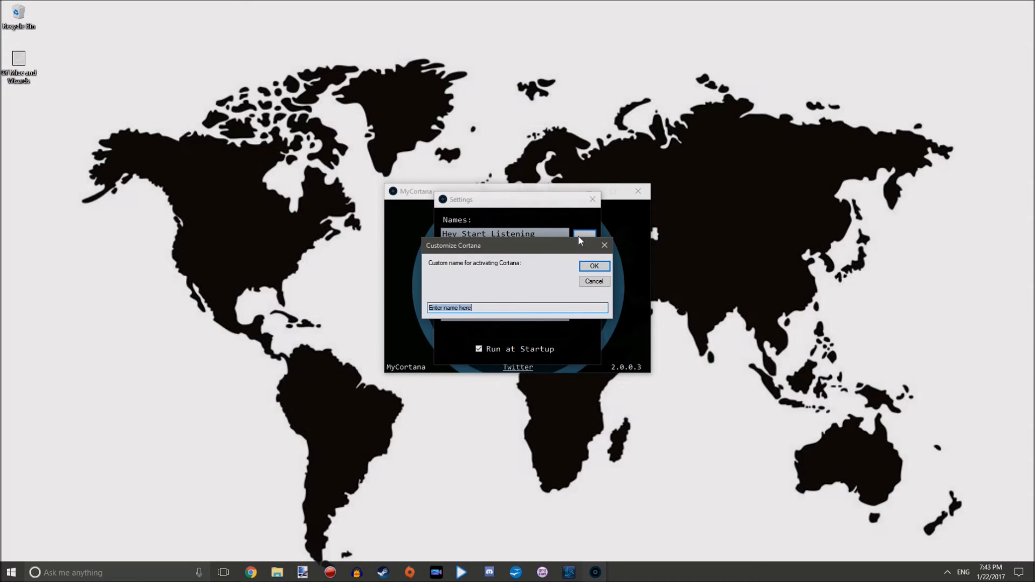
{"action": "type", "text": "computer"}
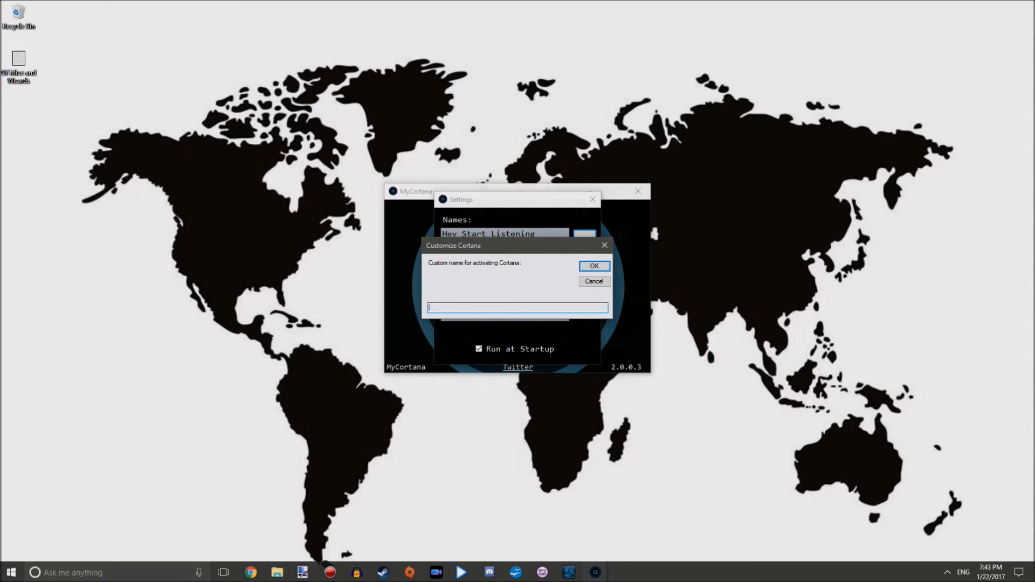
{"action": "type", "text": "invade"}
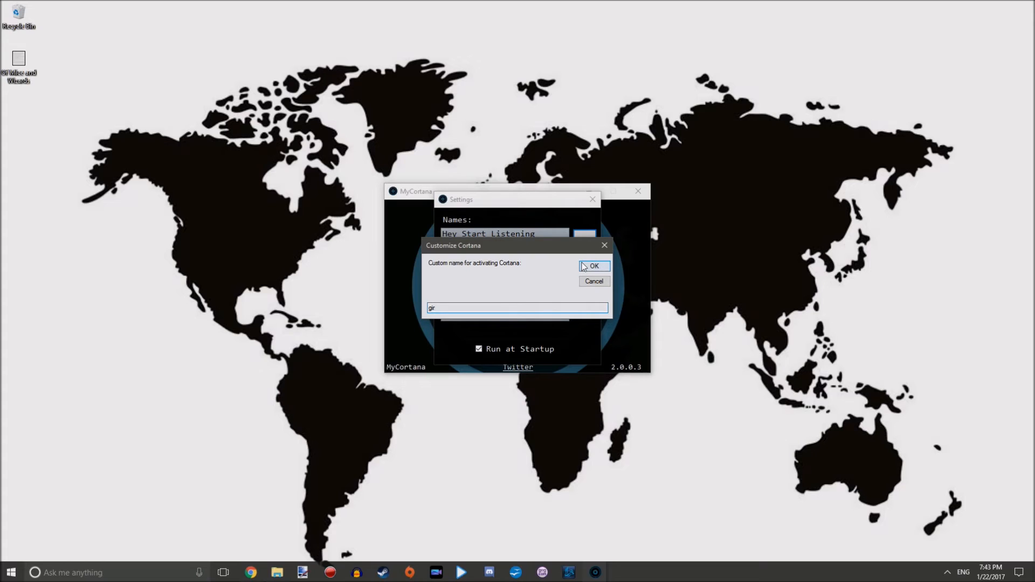
{"action": "left_click", "coordinate": [594, 265]}
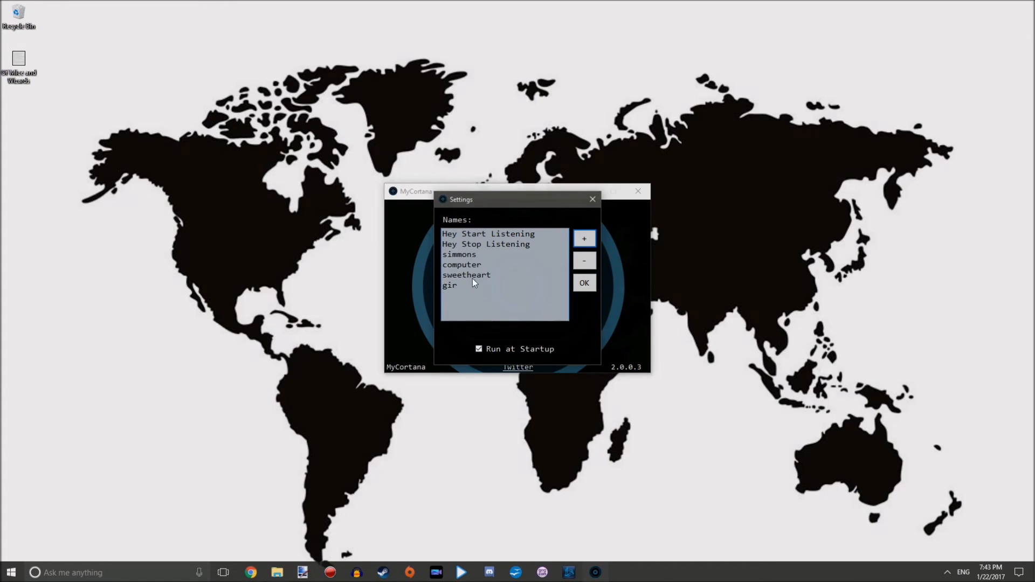
{"action": "mouse_move", "coordinate": [527, 286]}
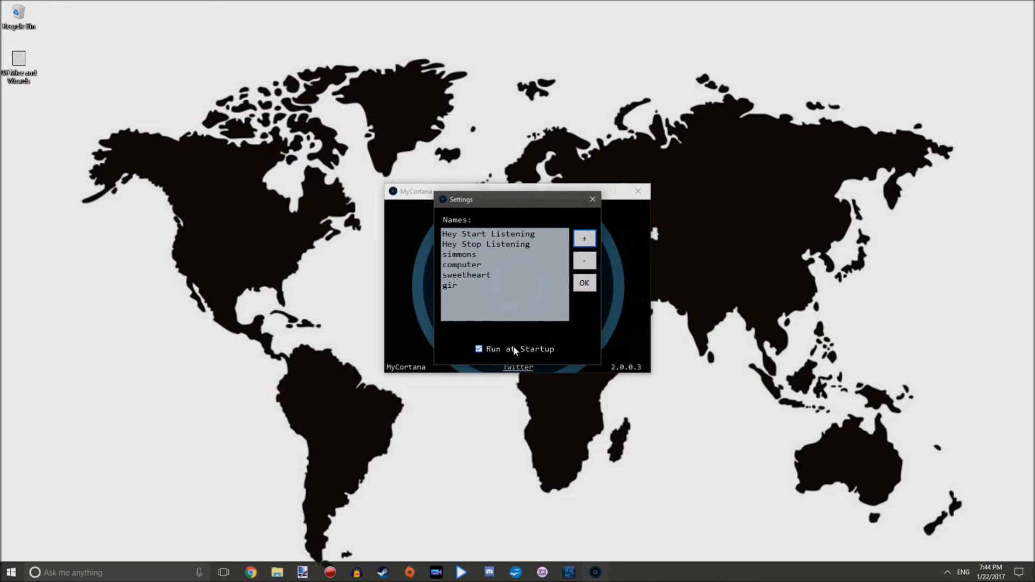
{"action": "mouse_move", "coordinate": [558, 357]}
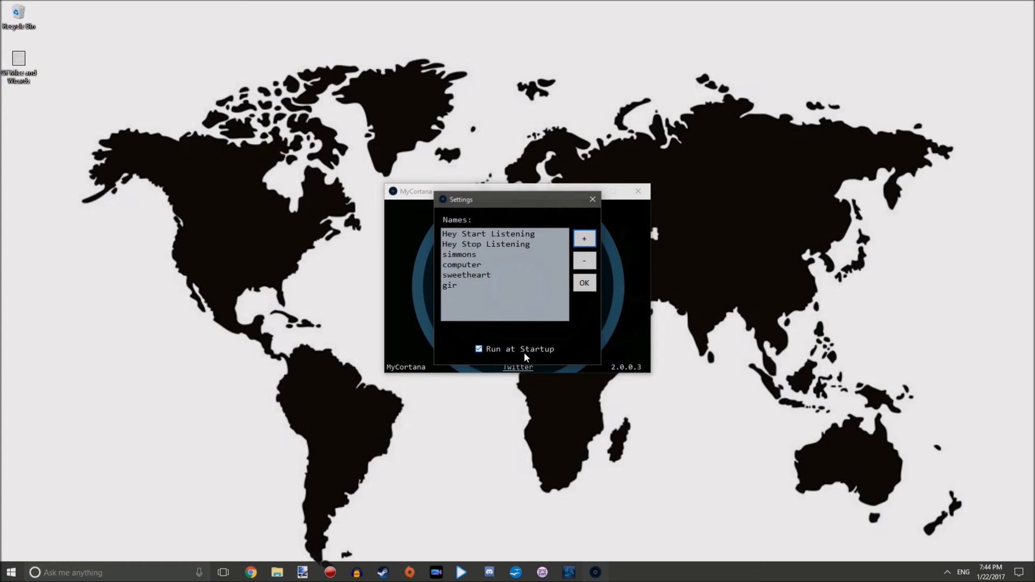
{"action": "mouse_move", "coordinate": [603, 341]}
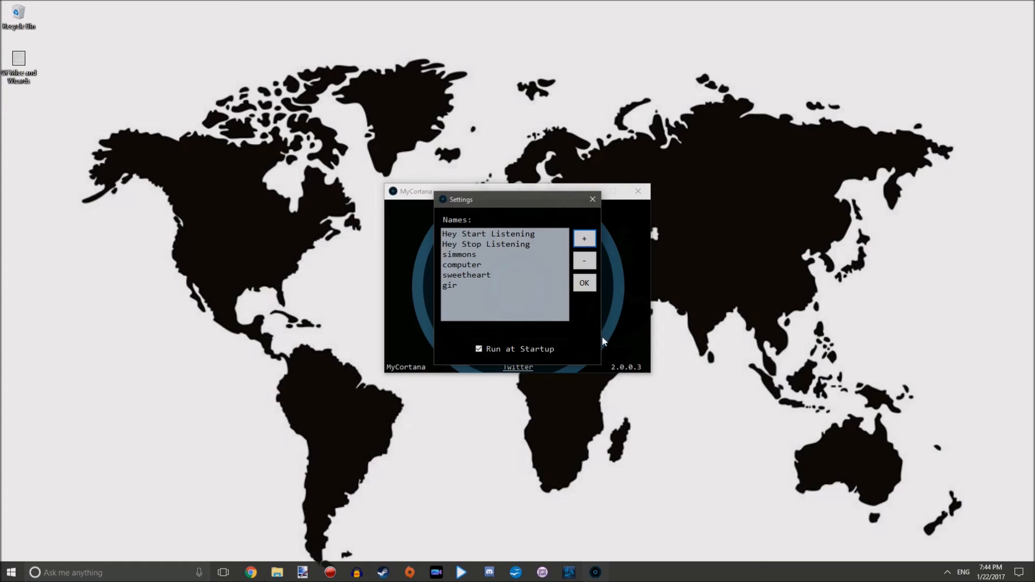
{"action": "mouse_move", "coordinate": [567, 323]}
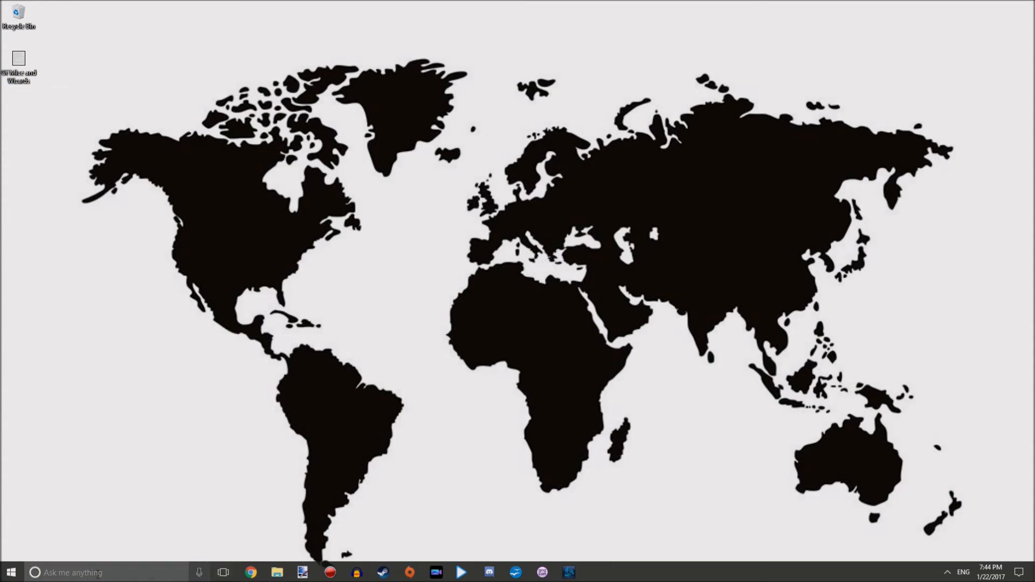
- Launch Windows Settings from taskbar search and go to Time & language
{"action": "type", "text": "set"}
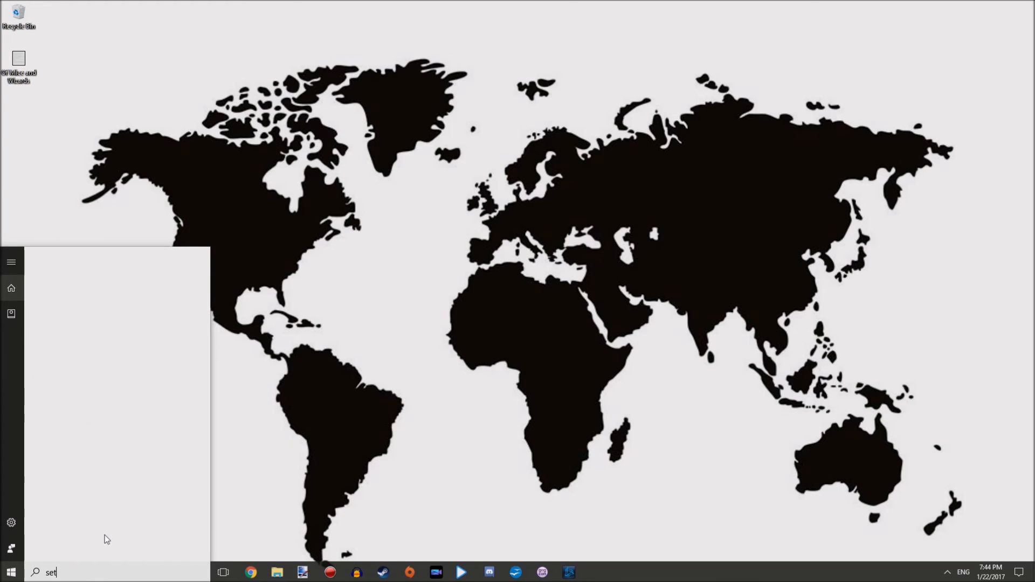
{"action": "key", "text": "enter"}
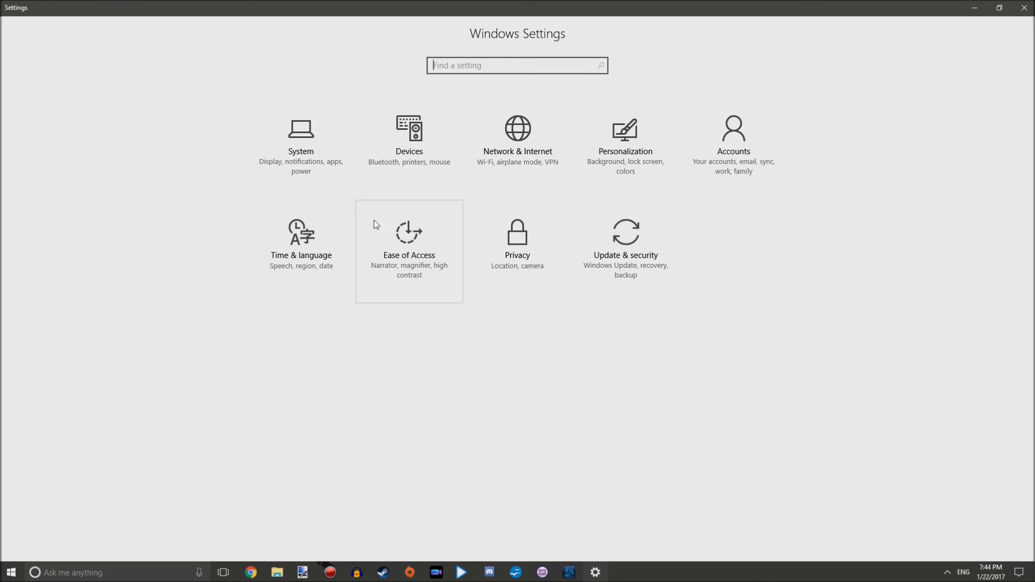
{"action": "left_click", "coordinate": [300, 129]}
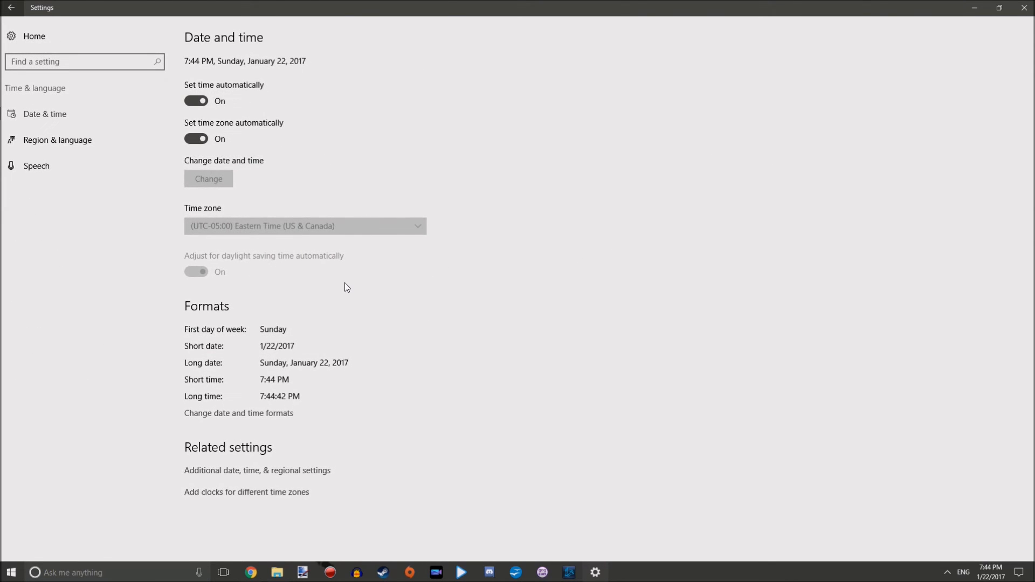
{"action": "mouse_move", "coordinate": [402, 306]}
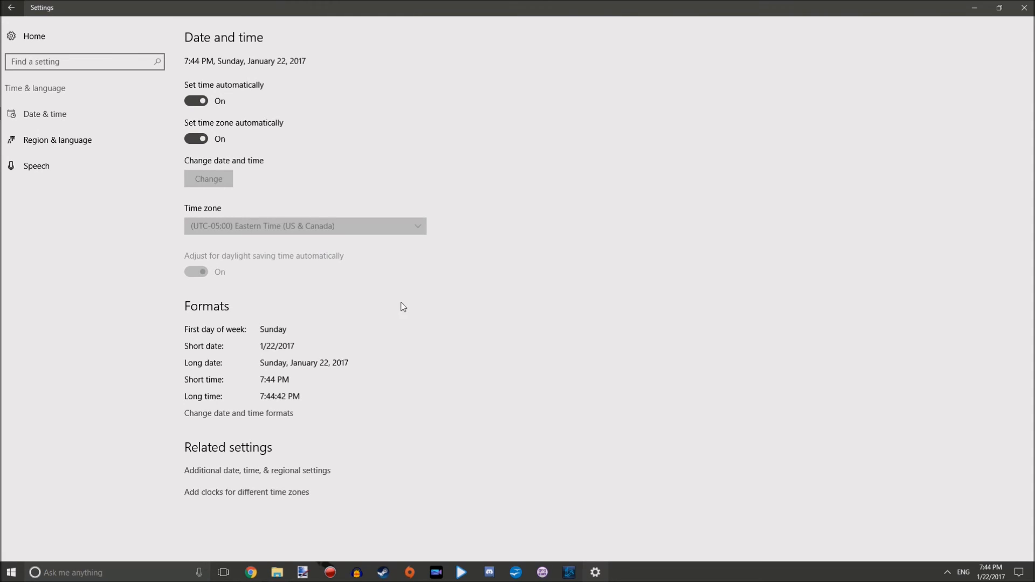
{"action": "mouse_move", "coordinate": [406, 314]}
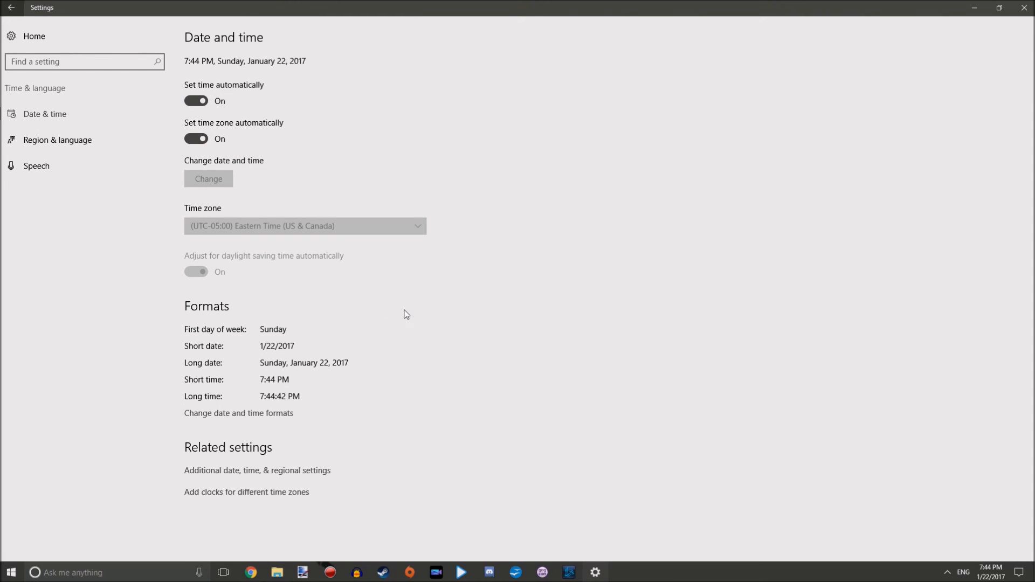
{"action": "mouse_move", "coordinate": [419, 301]}
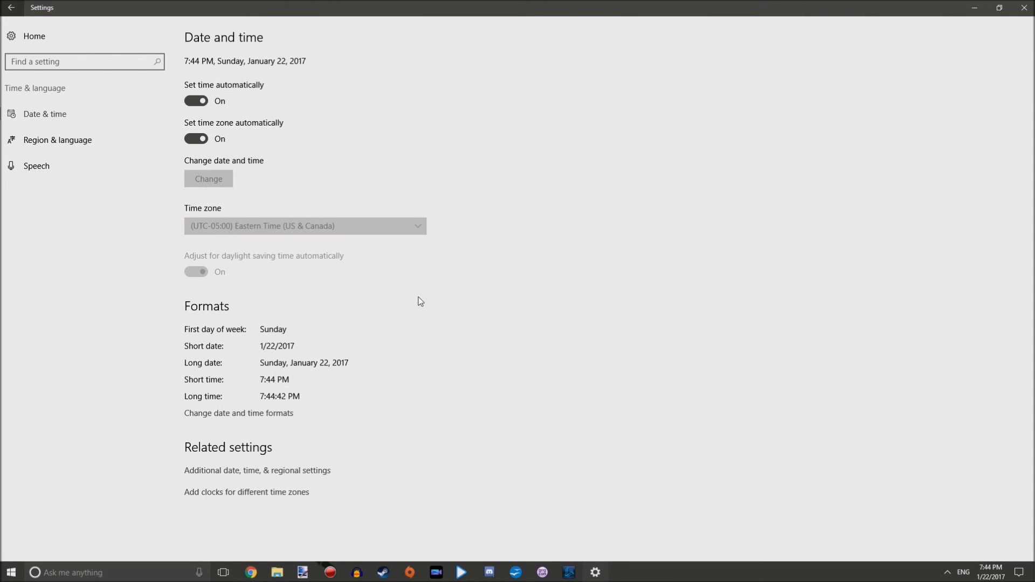
- Show the Region & language page with United States and two English languages
{"action": "left_click", "coordinate": [56, 140]}
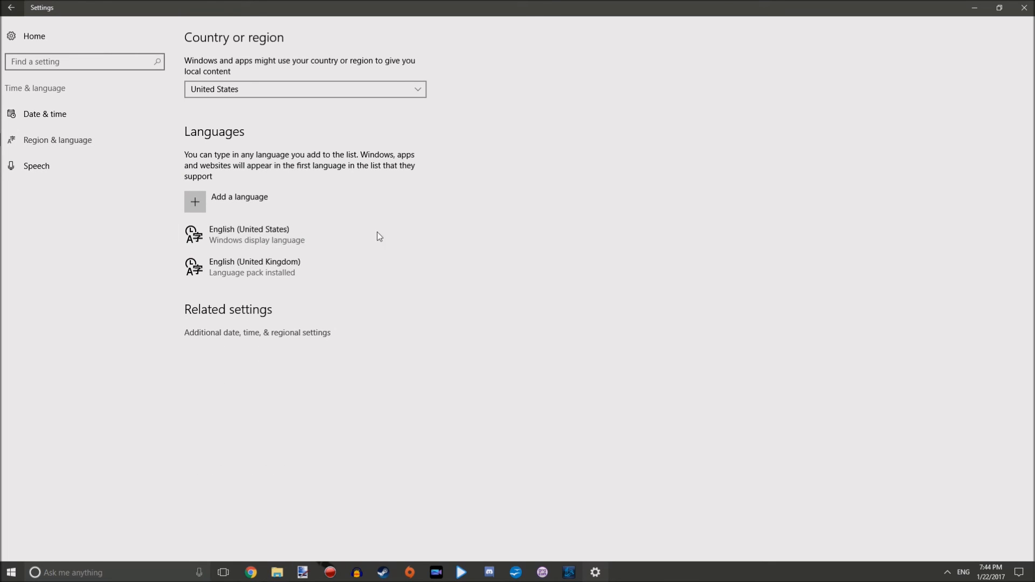
{"action": "mouse_move", "coordinate": [303, 270]}
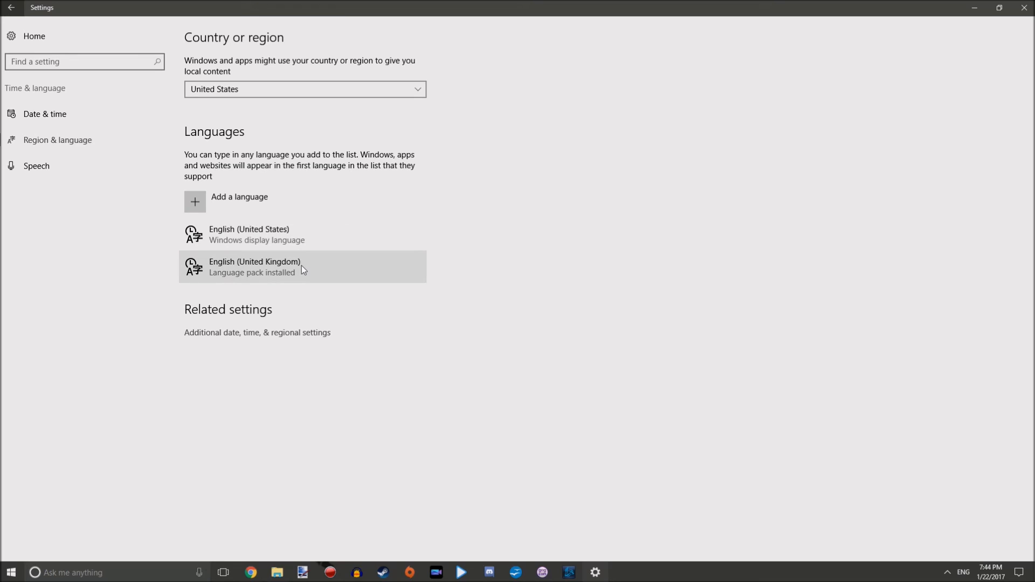
{"action": "mouse_move", "coordinate": [308, 253]}
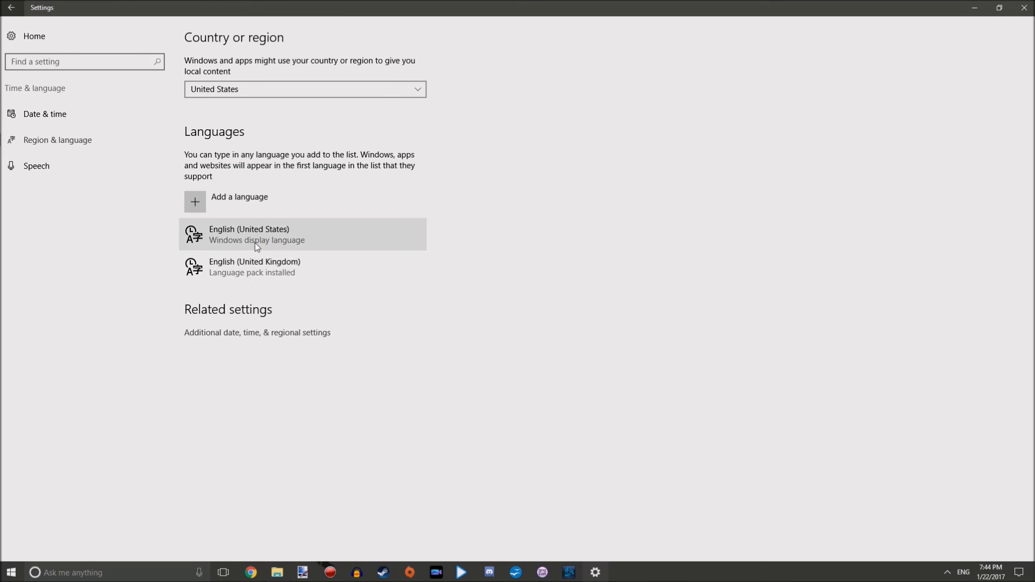
{"action": "mouse_move", "coordinate": [207, 205]}
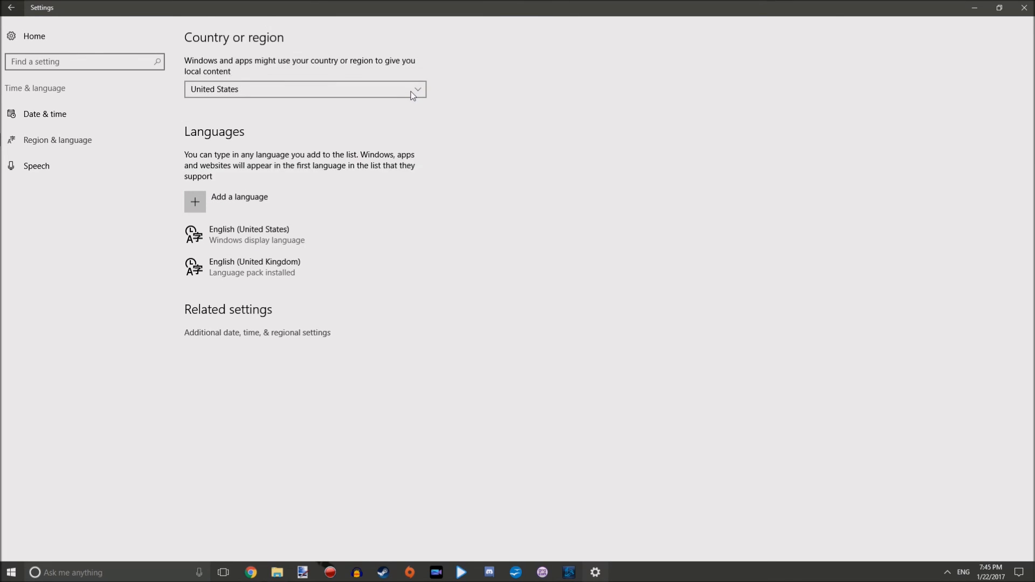
- Browse the add-language list, return, then expand English (United Kingdom) to show Set as default
{"action": "left_click", "coordinate": [194, 202]}
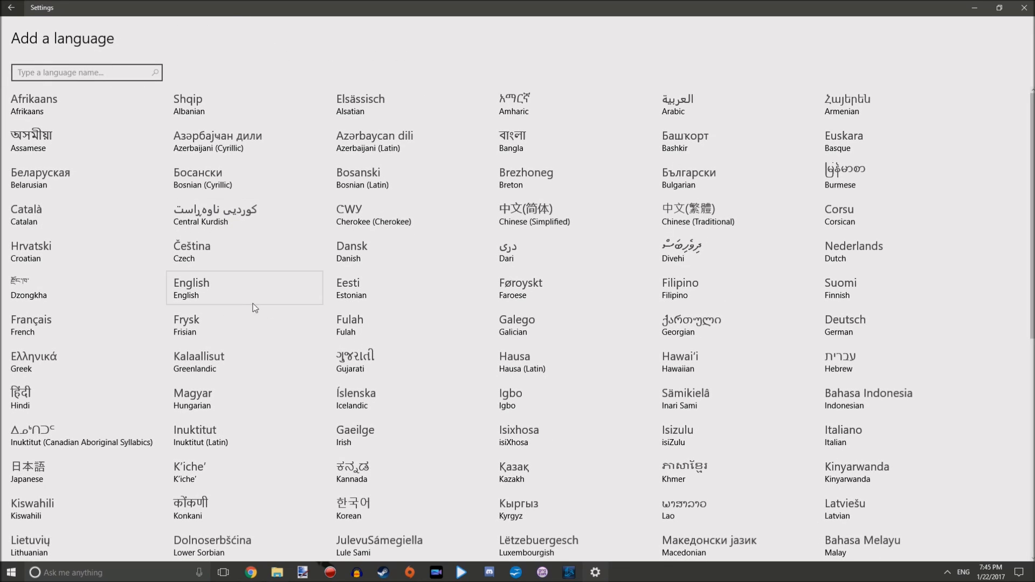
{"action": "scroll", "scroll_direction": "down", "scroll_amount": 3}
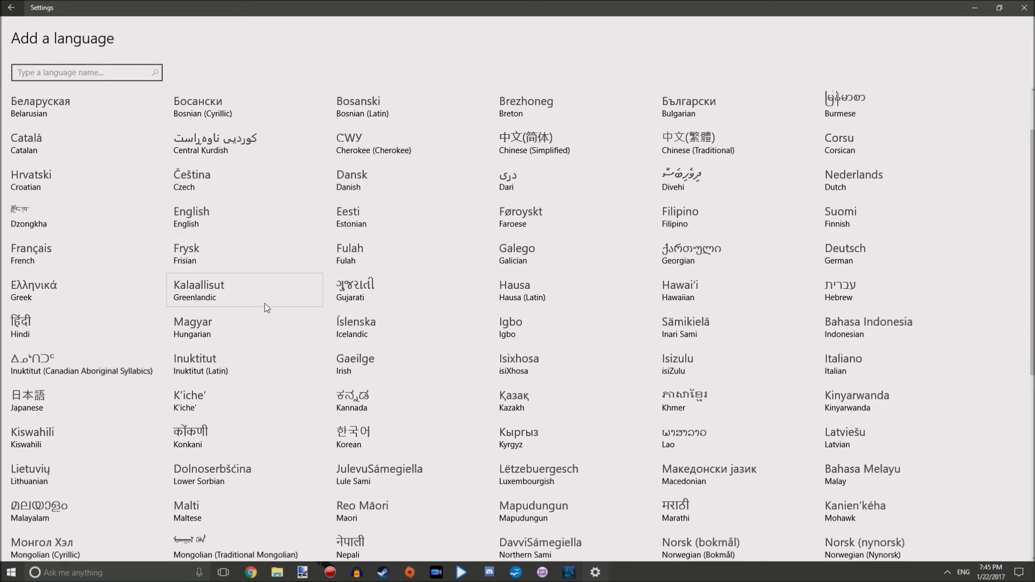
{"action": "scroll", "scroll_direction": "down", "scroll_amount": 3}
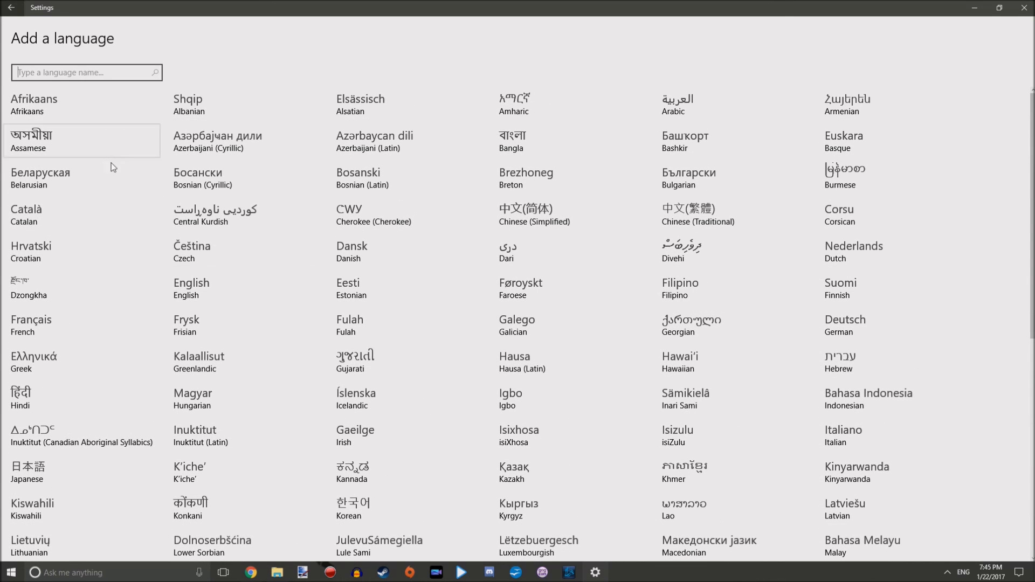
{"action": "left_click", "coordinate": [21, 9]}
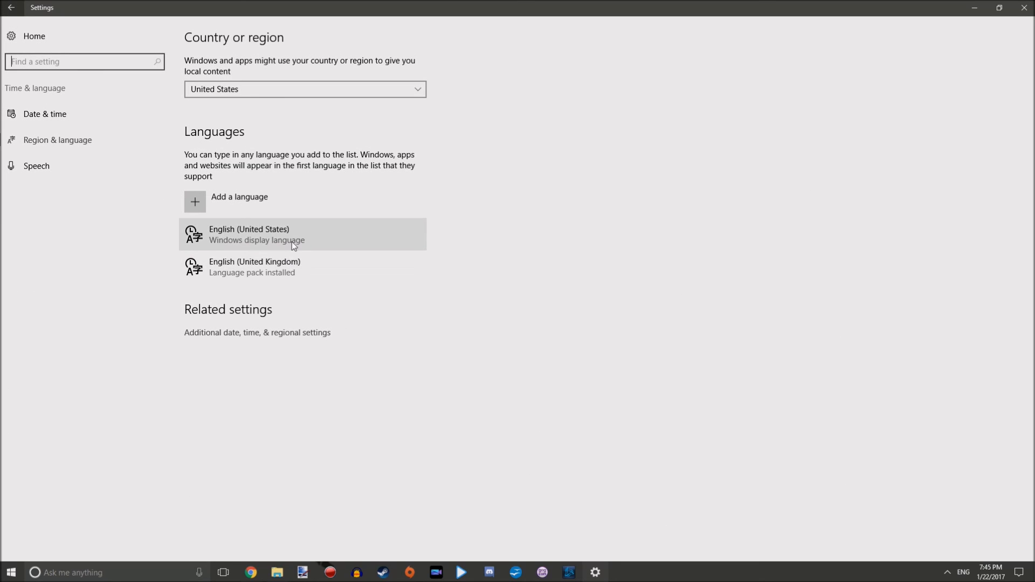
{"action": "left_click", "coordinate": [263, 266]}
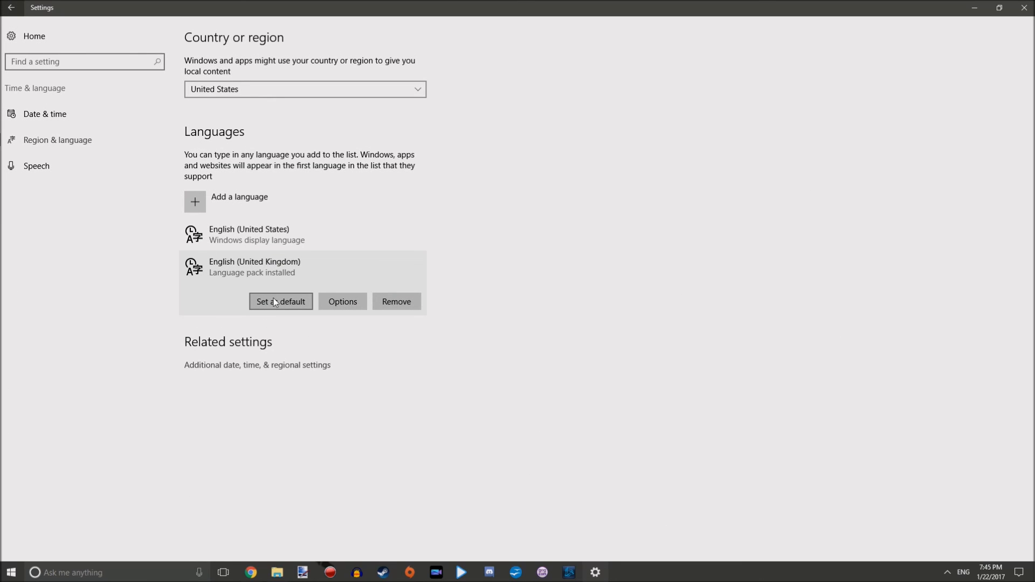
{"action": "mouse_move", "coordinate": [651, 295]}
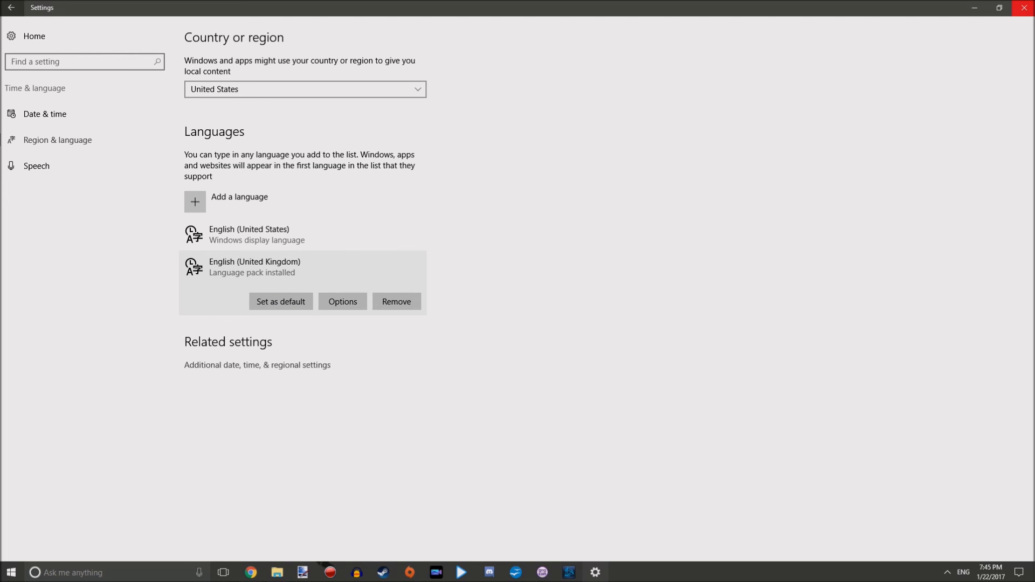
- Close the Settings window, leaving only the world-map desktop
{"action": "left_click", "coordinate": [1025, 7]}
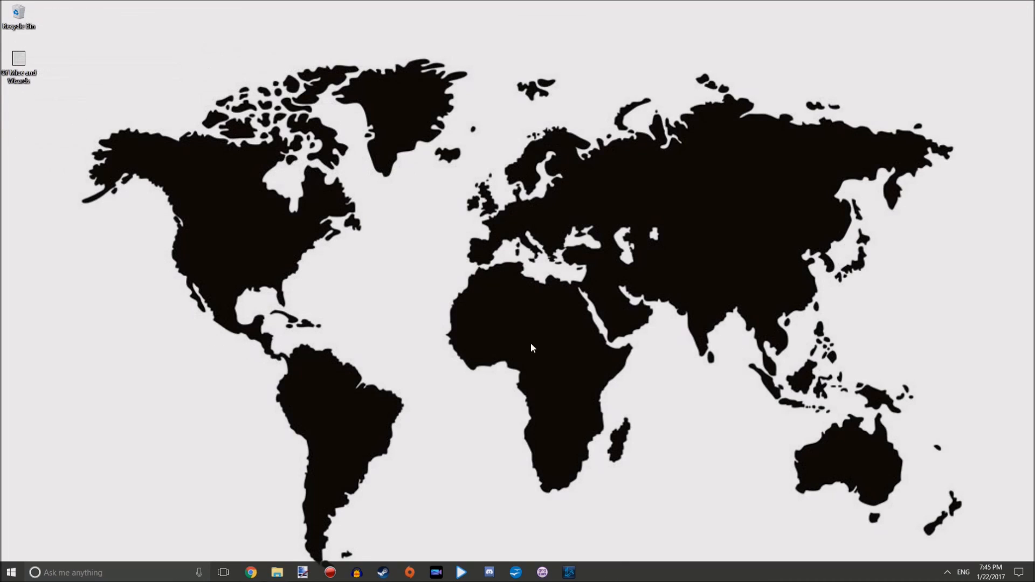
{"action": "mouse_move", "coordinate": [493, 342]}
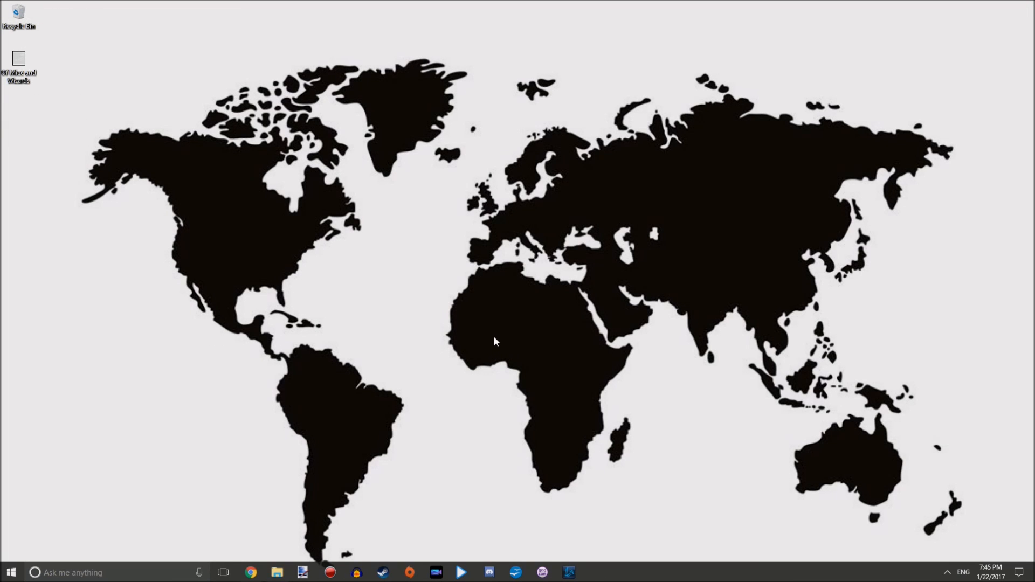
{"action": "mouse_move", "coordinate": [500, 339]}
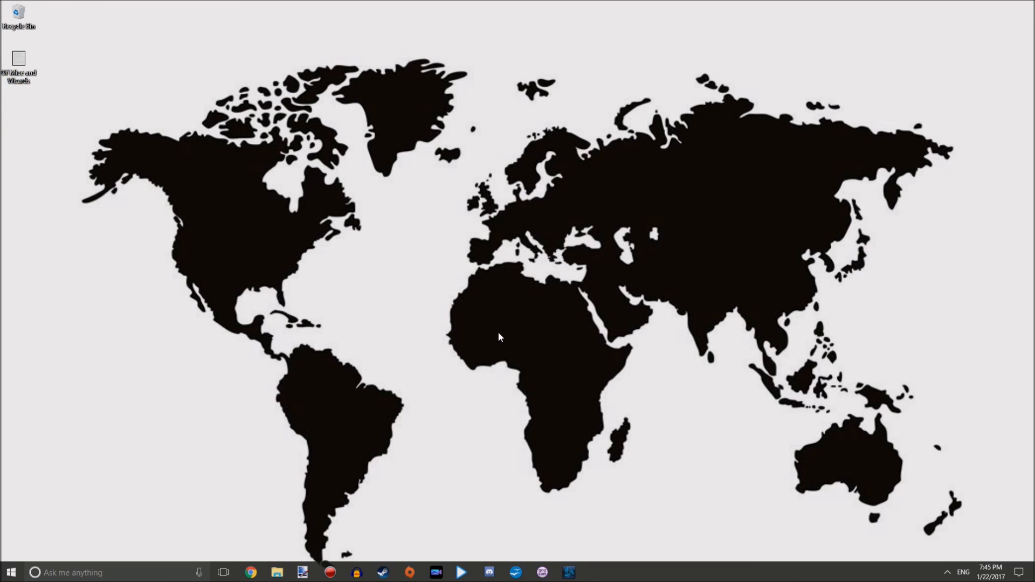
{"action": "mouse_move", "coordinate": [519, 356]}
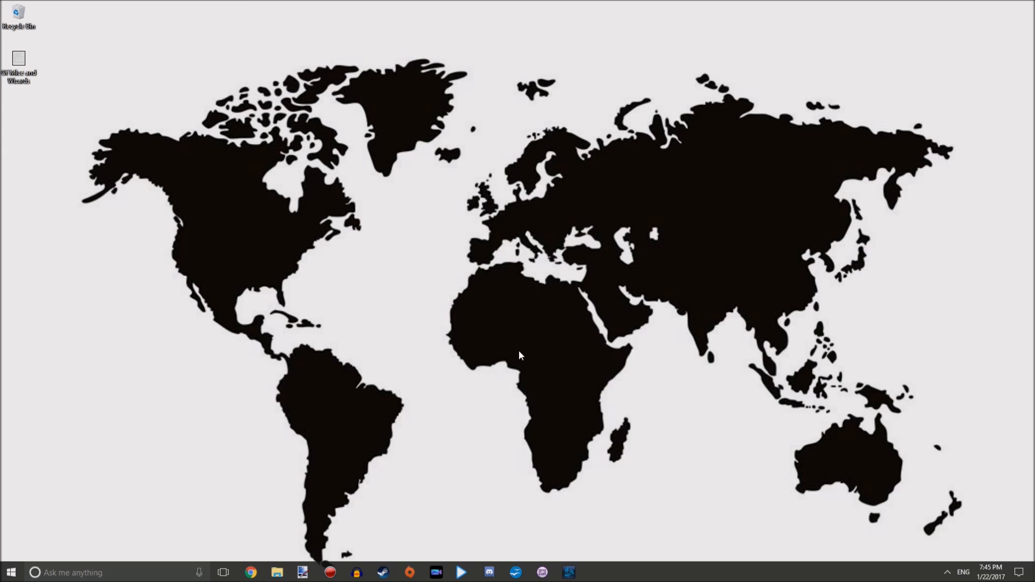
{"action": "mouse_move", "coordinate": [534, 355]}
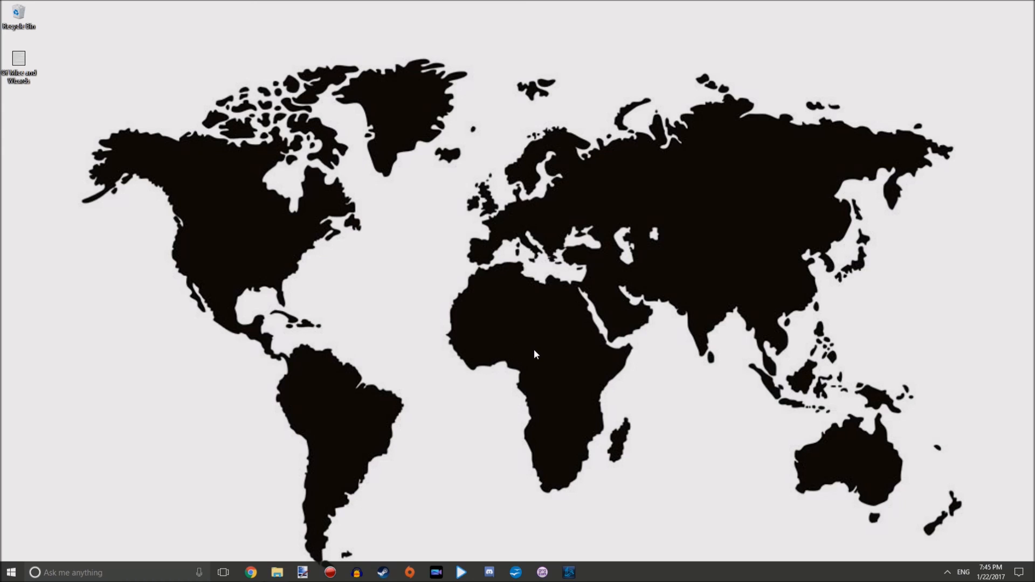
{"action": "mouse_move", "coordinate": [536, 395]}
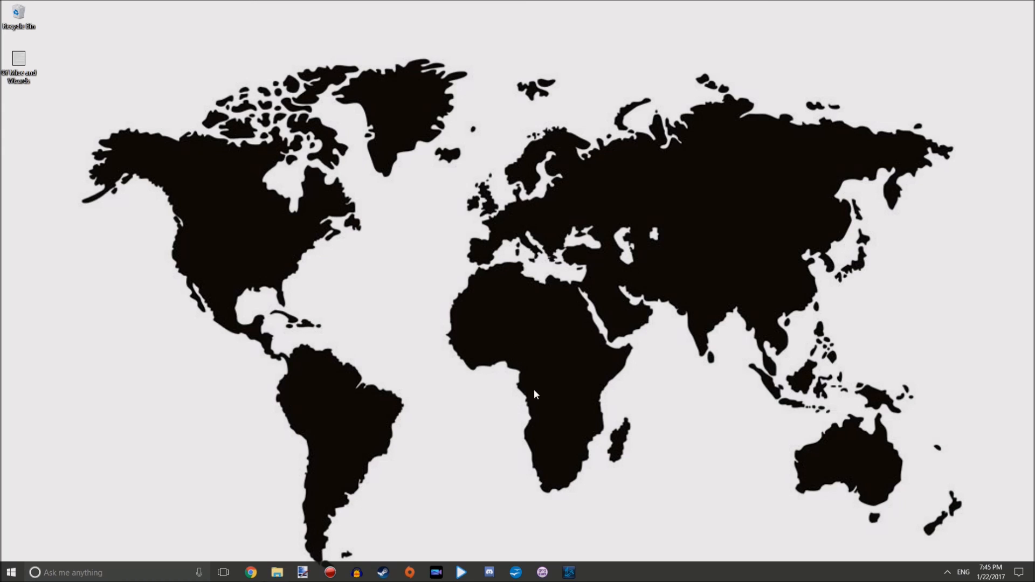
{"action": "mouse_move", "coordinate": [539, 387]}
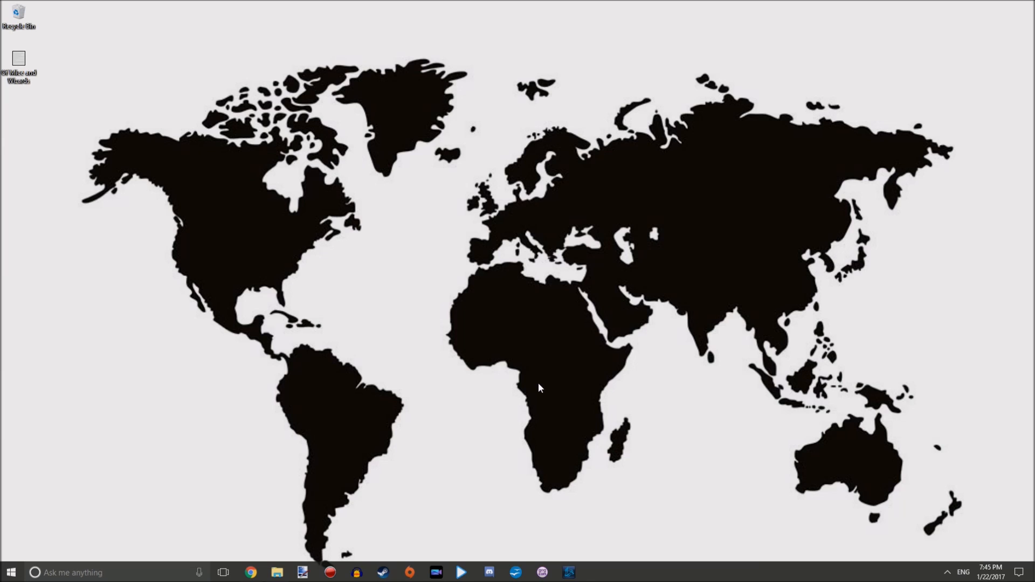
{"action": "mouse_move", "coordinate": [529, 381]}
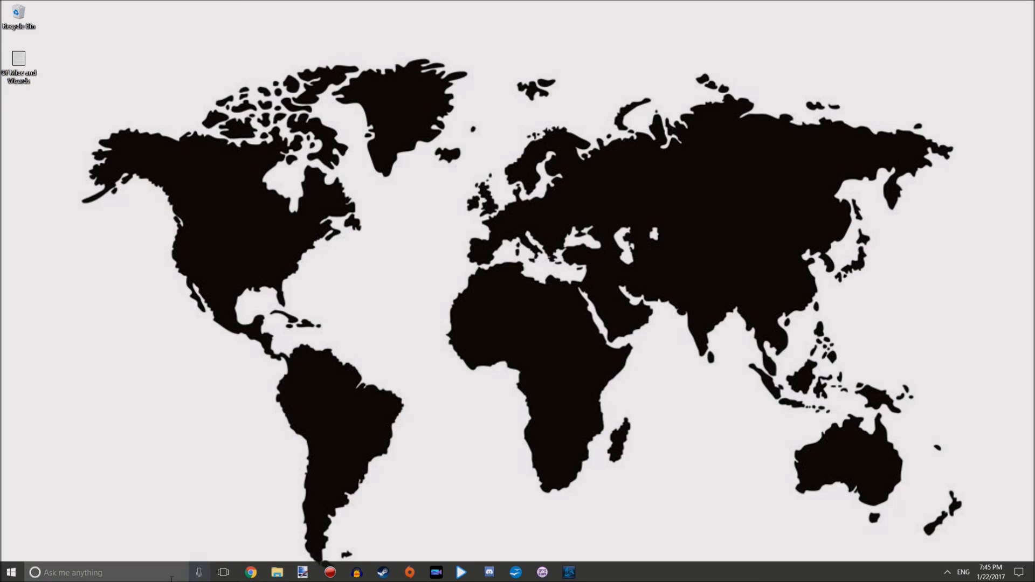
{"action": "mouse_move", "coordinate": [496, 385]}
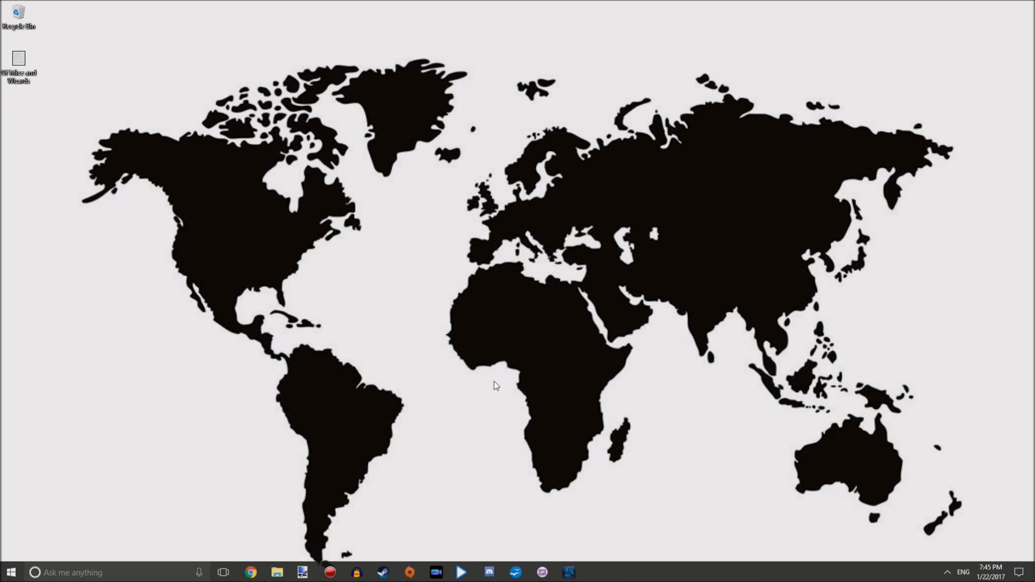
{"action": "mouse_move", "coordinate": [483, 377]}
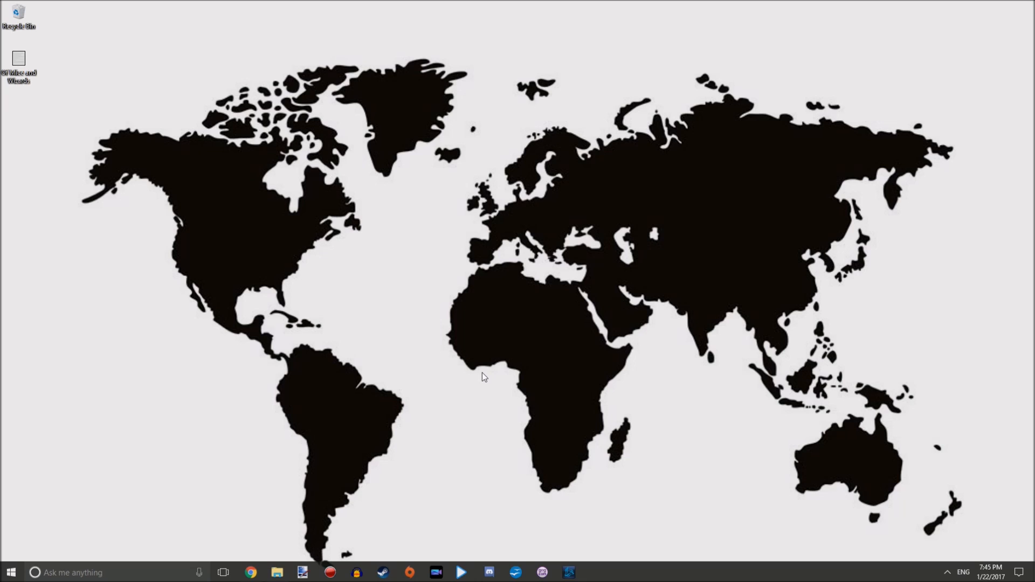
{"action": "mouse_move", "coordinate": [481, 374]}
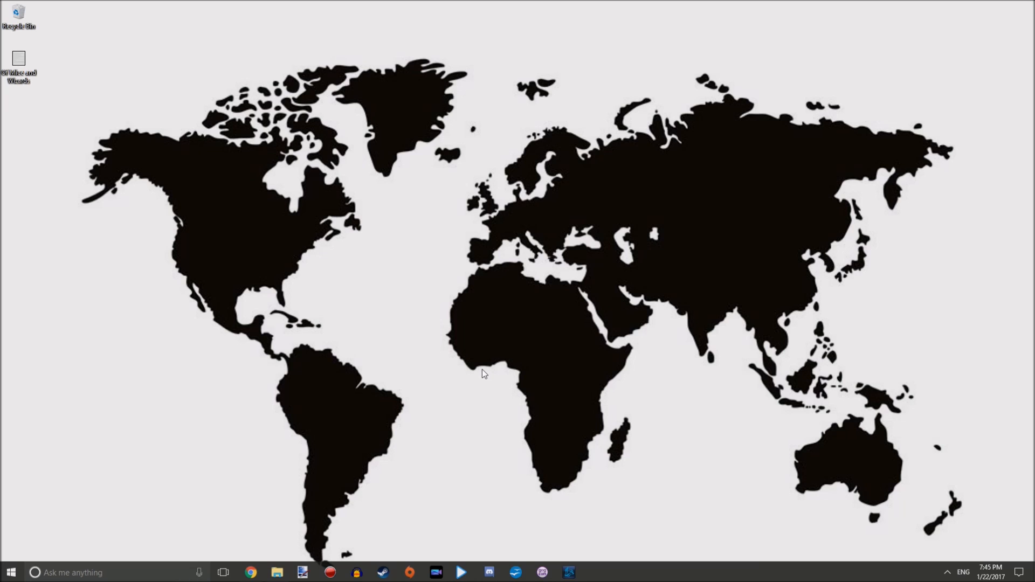
{"action": "mouse_move", "coordinate": [514, 365]}
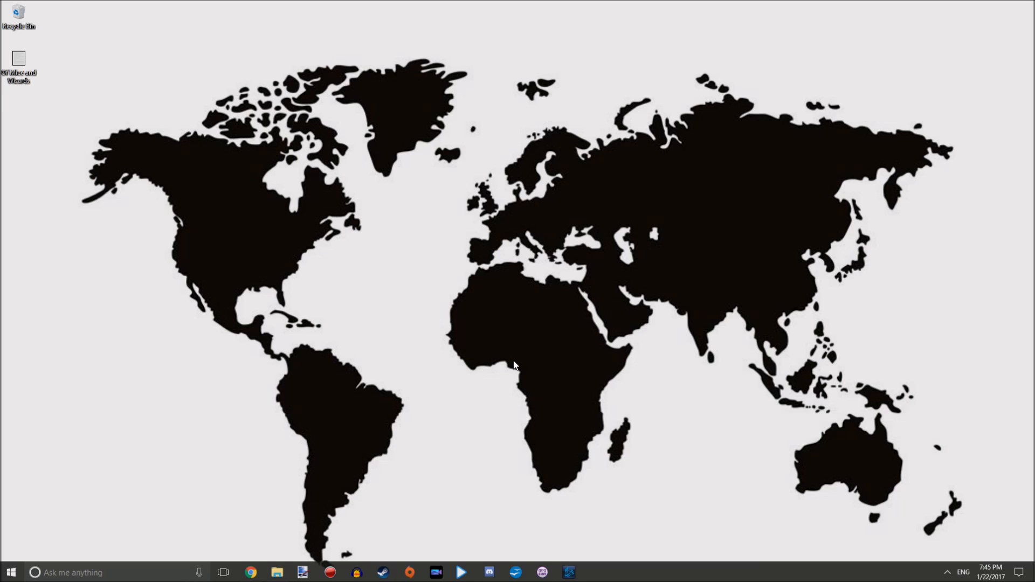
{"action": "mouse_move", "coordinate": [515, 359]}
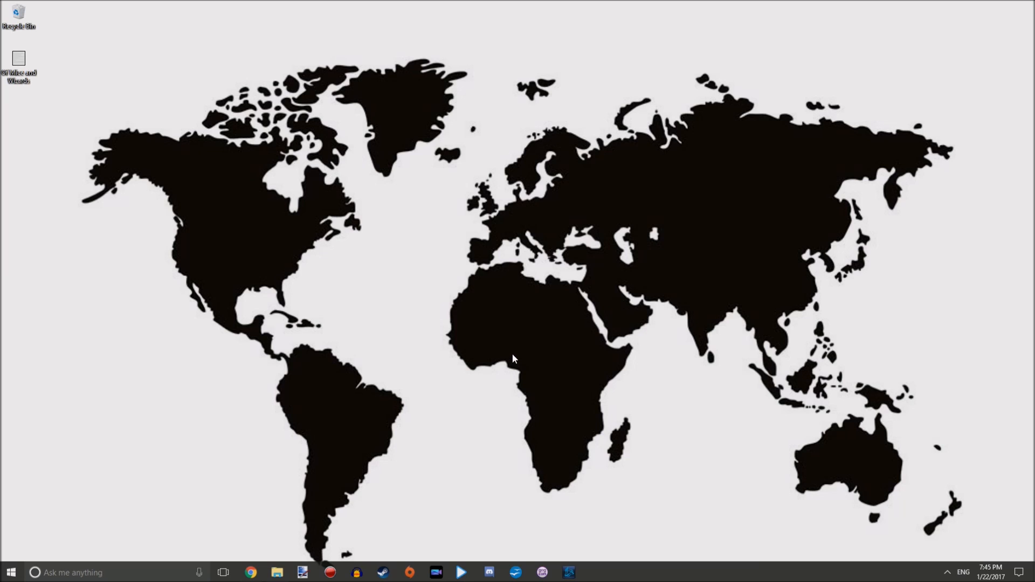
{"action": "mouse_move", "coordinate": [512, 361]}
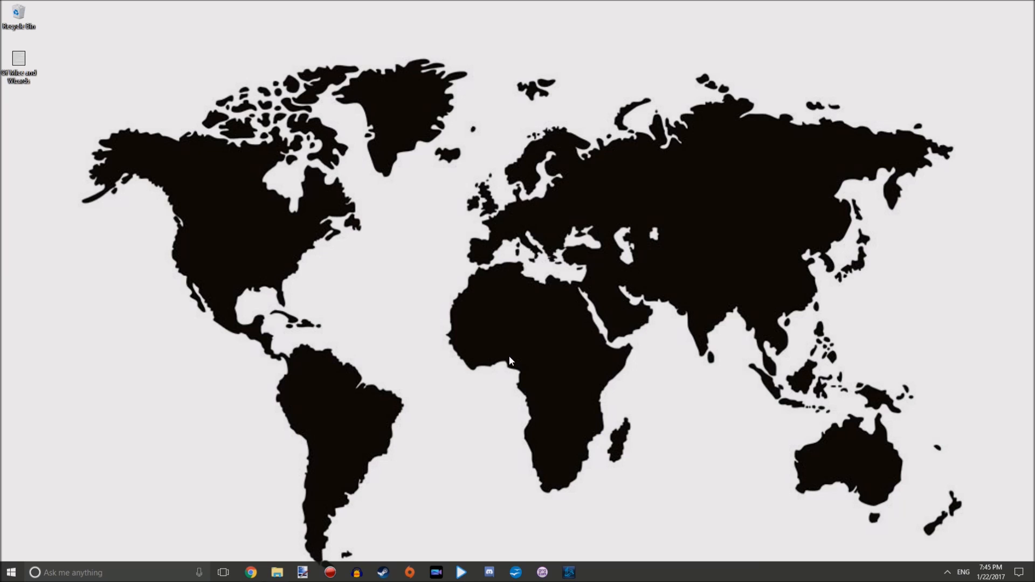